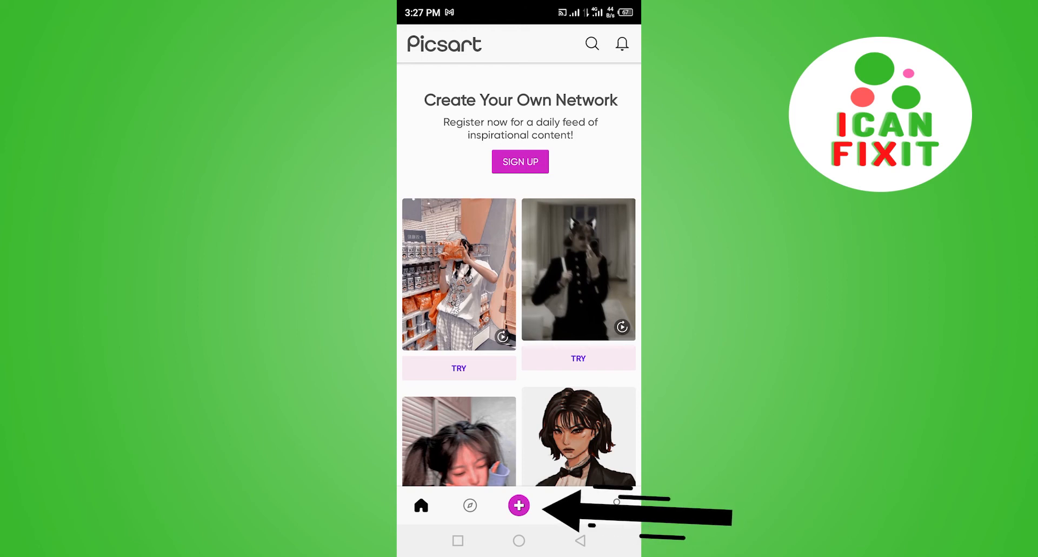
- Create a new video project from the 35-second screen-recording clip
{"action": "left_click", "coordinate": [519, 505]}
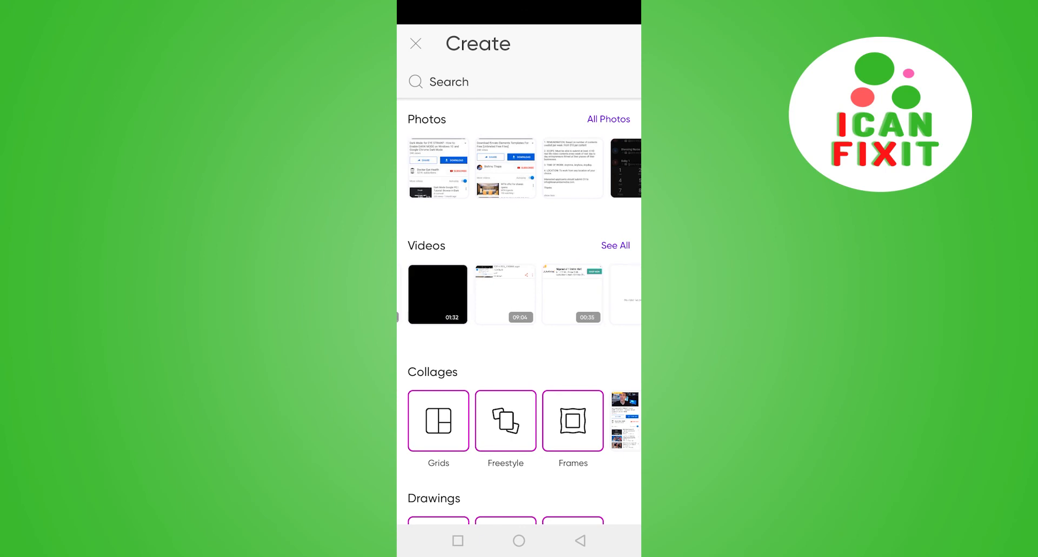
{"action": "scroll", "scroll_direction": "left", "scroll_amount": 3}
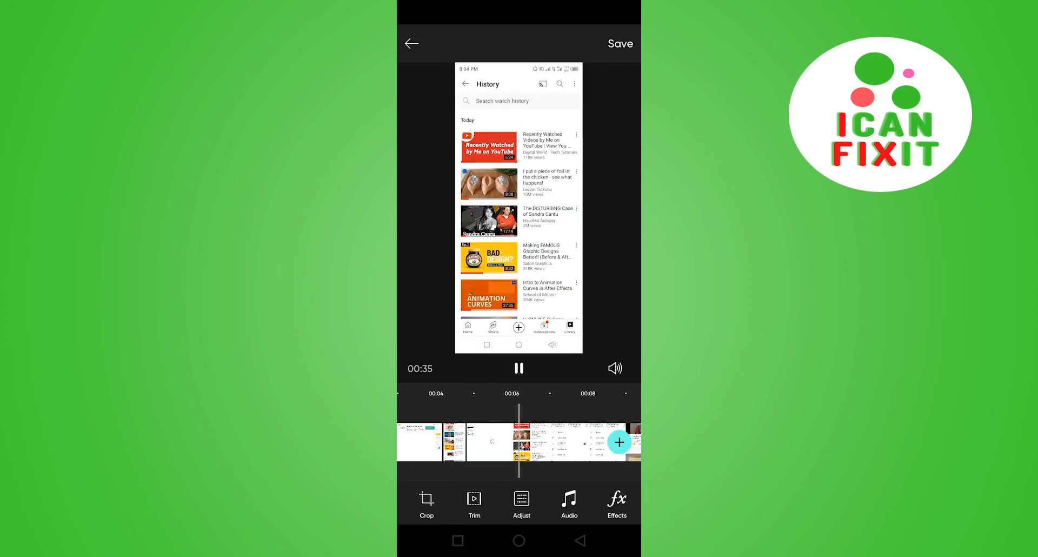
- Open the Music library from the Audio toolbar option
{"action": "left_click", "coordinate": [518, 368]}
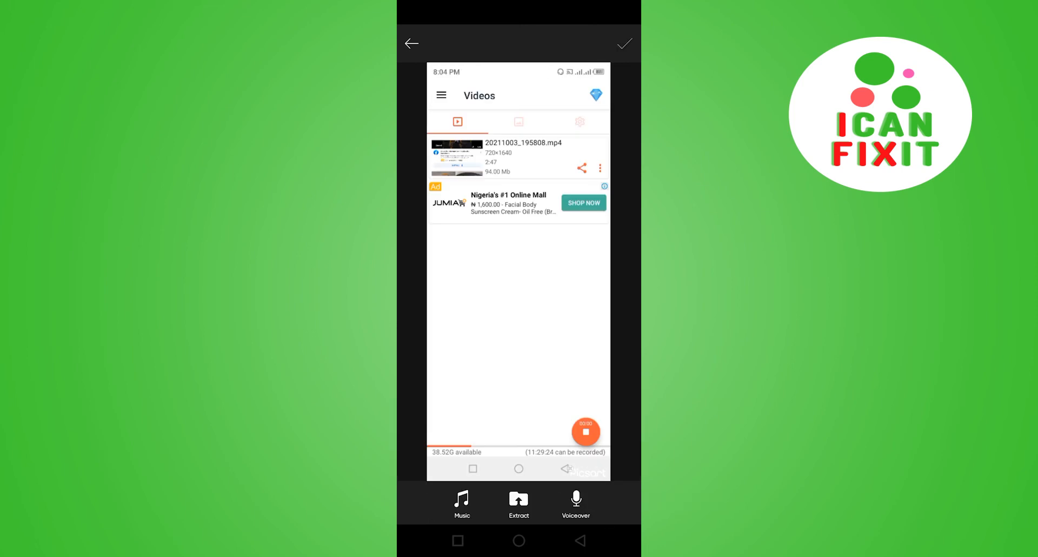
{"action": "left_click", "coordinate": [461, 503]}
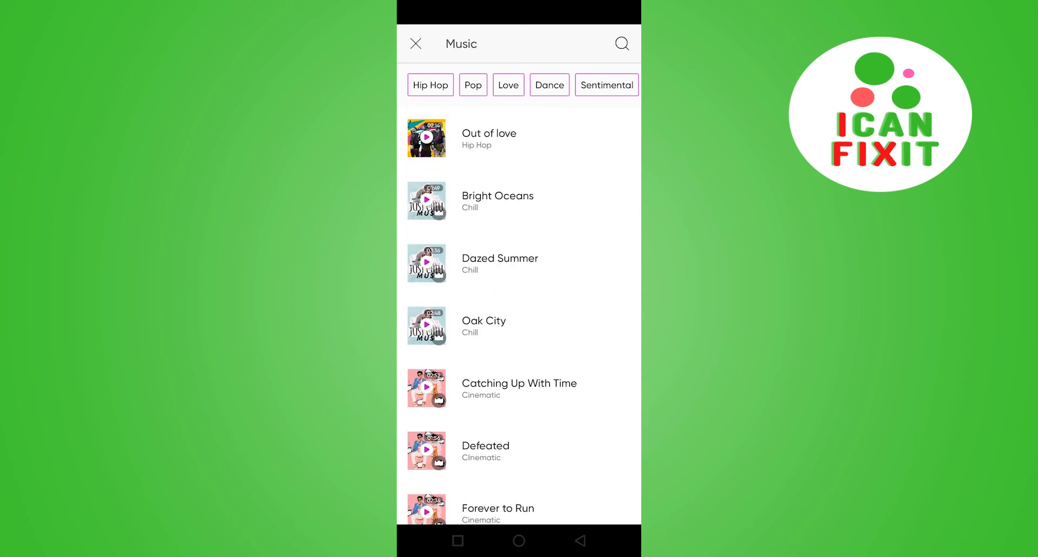
- Preview the Hip Hop track 'Out of love', then add it to the video
{"action": "scroll", "scroll_direction": "down", "scroll_amount": 3}
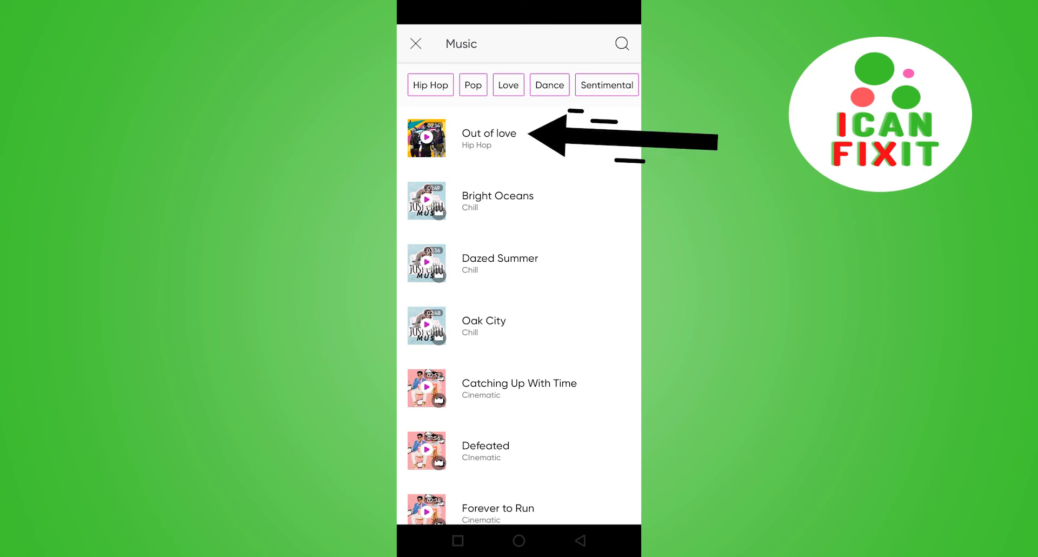
{"action": "left_click", "coordinate": [488, 137]}
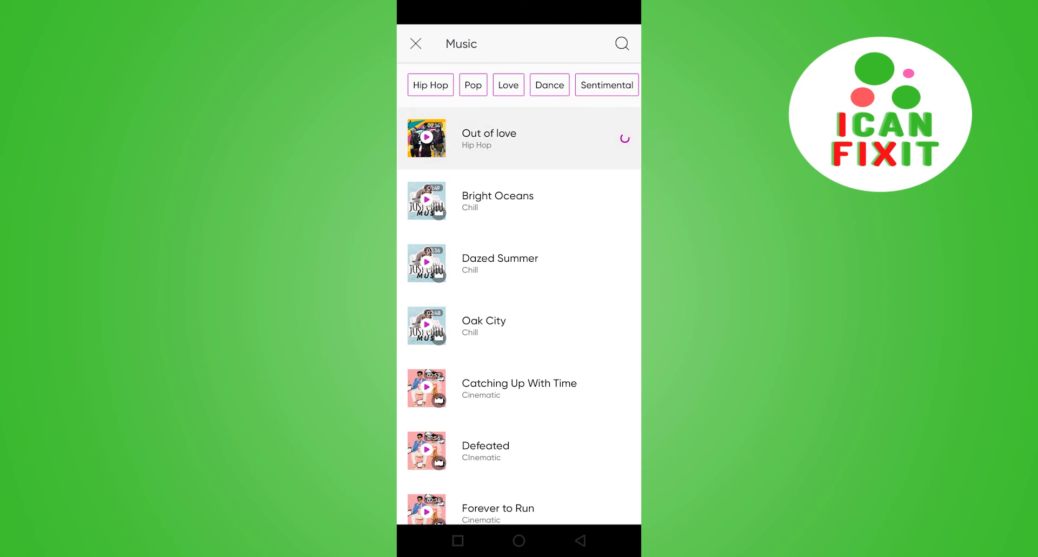
{"action": "left_click", "coordinate": [426, 138]}
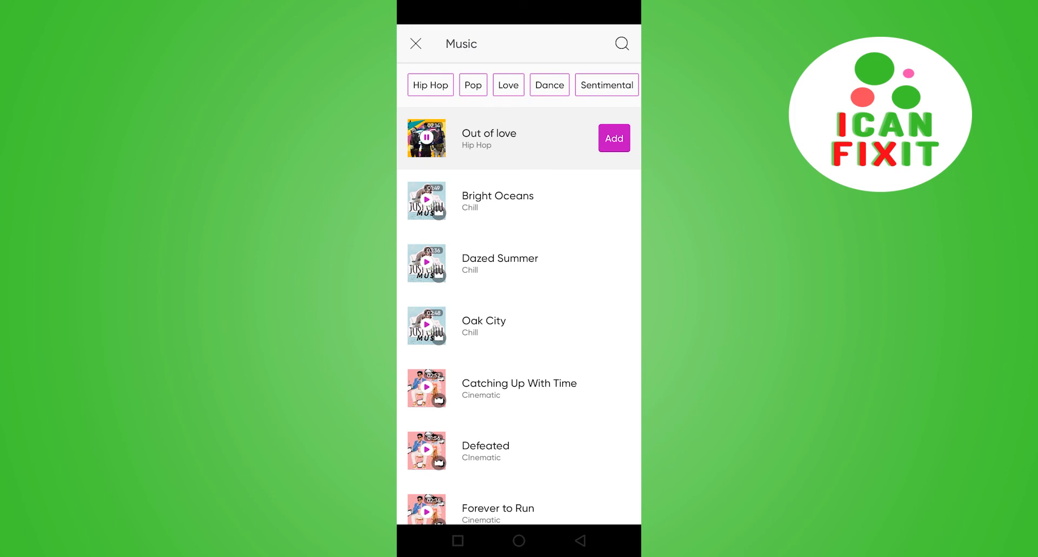
{"action": "left_click", "coordinate": [426, 138]}
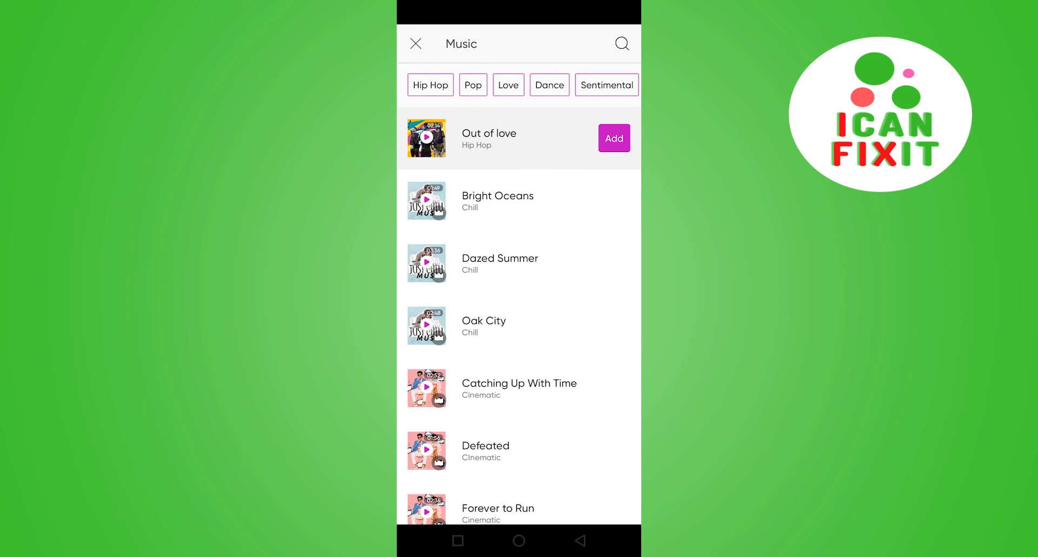
{"action": "left_click", "coordinate": [612, 138]}
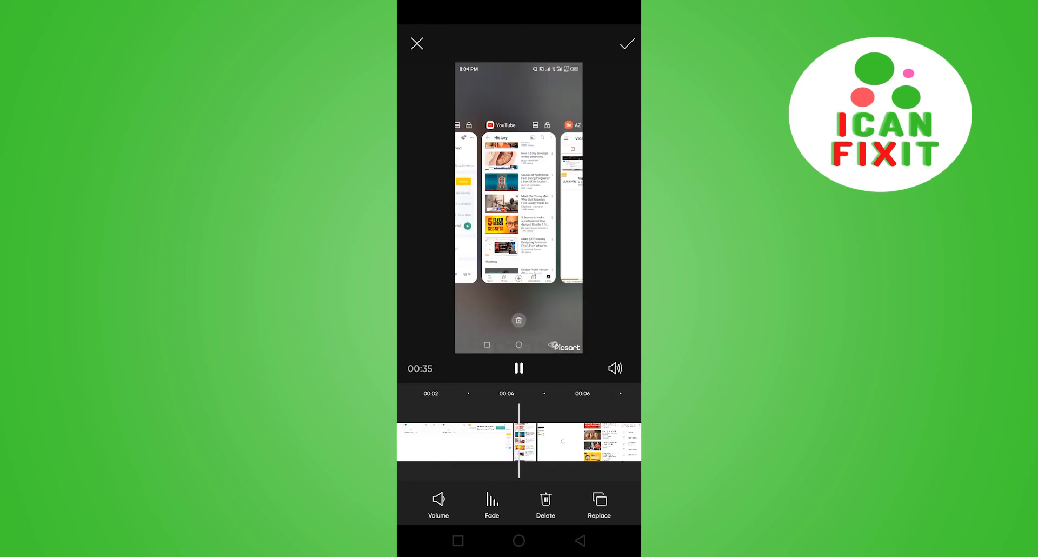
- Set the 'Out of love' music volume to 20 and preview the video
{"action": "left_click", "coordinate": [519, 368]}
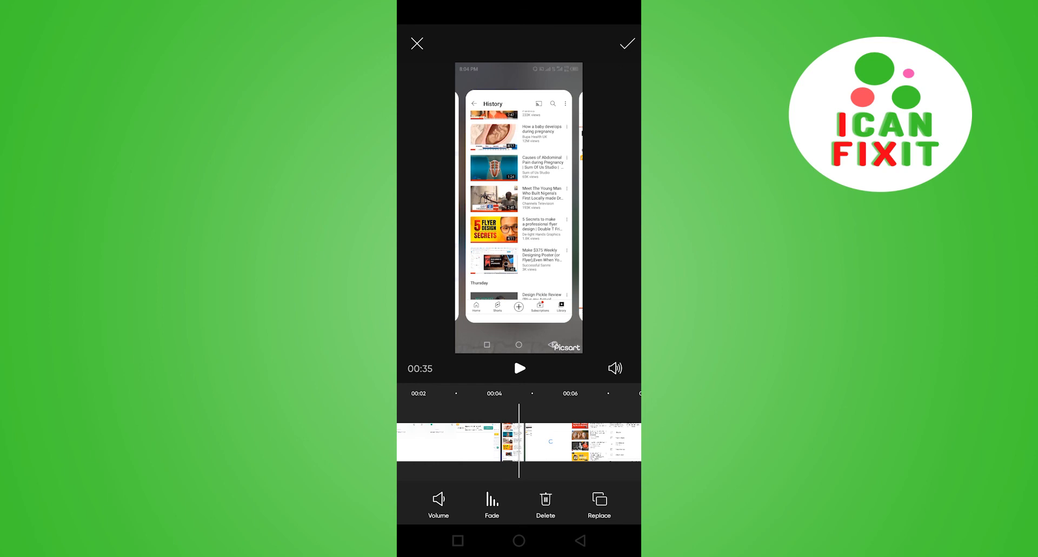
{"action": "left_click", "coordinate": [438, 503]}
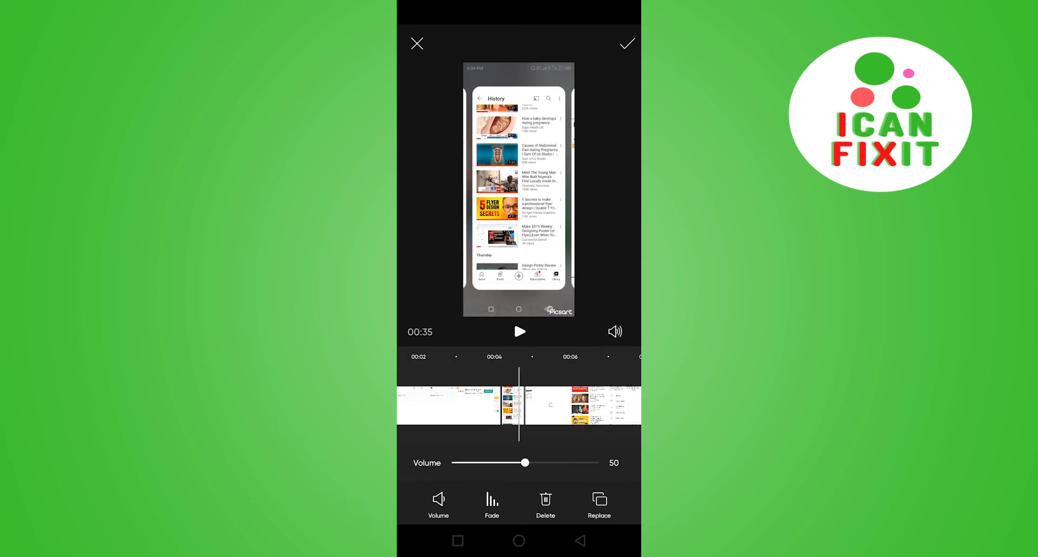
{"action": "left_click_drag", "start_coordinate": [525, 463], "coordinate": [488, 463]}
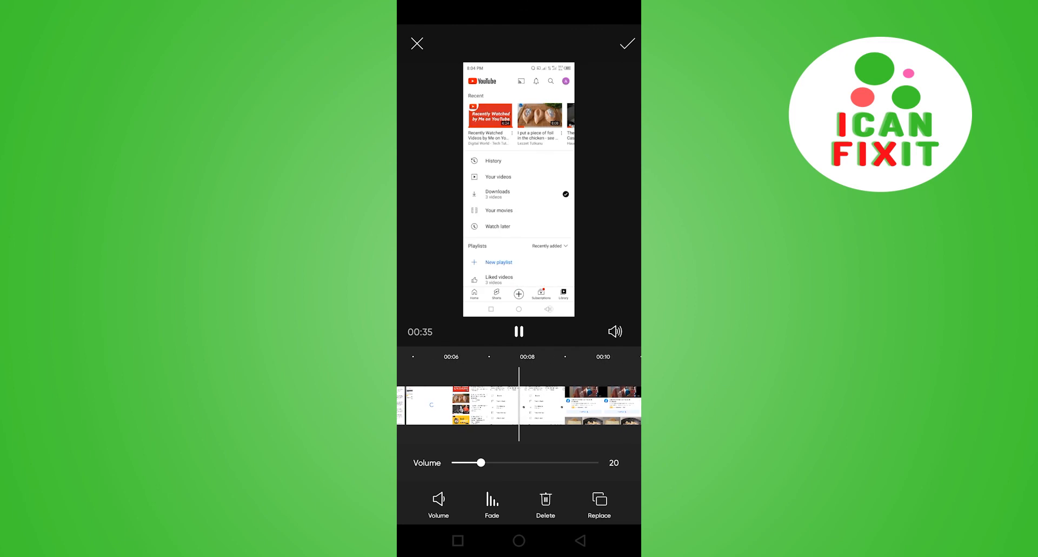
{"action": "left_click", "coordinate": [519, 331]}
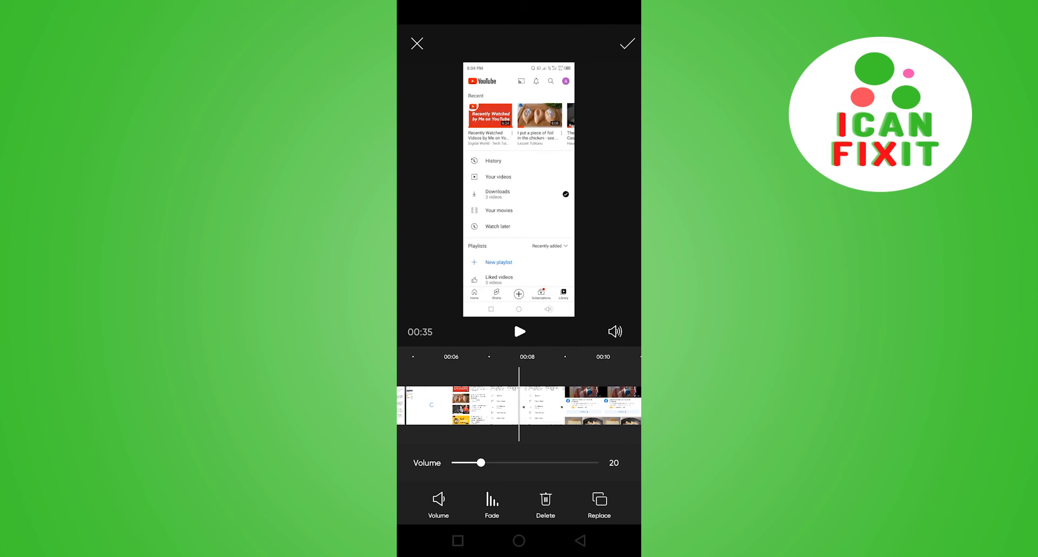